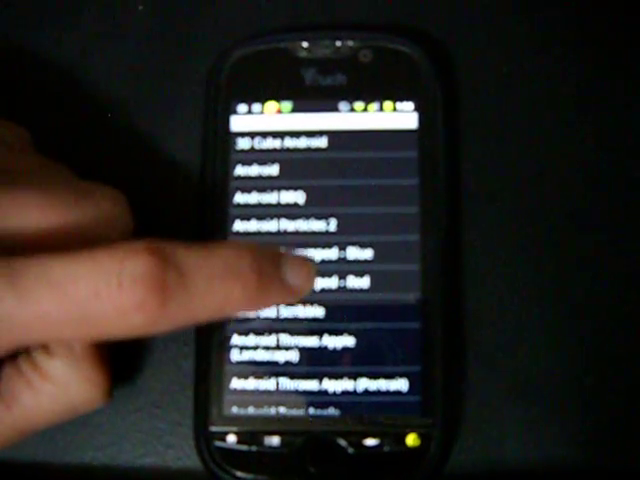
Step: Scroll the animation list, then open the Reboot phone dialog with normal Reboot selected
scroll(down, 3)
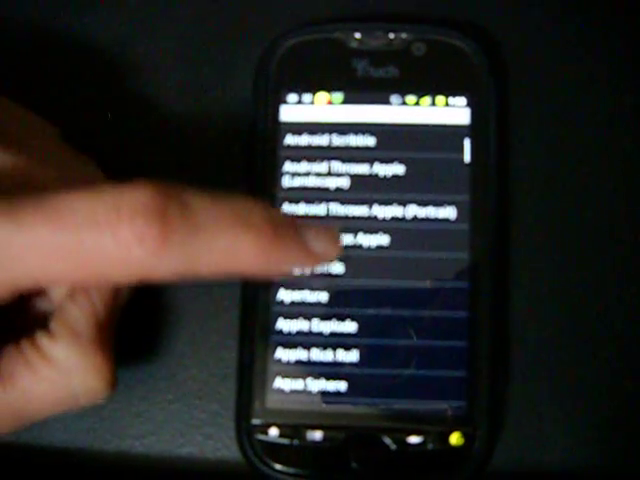
scroll(down, 3)
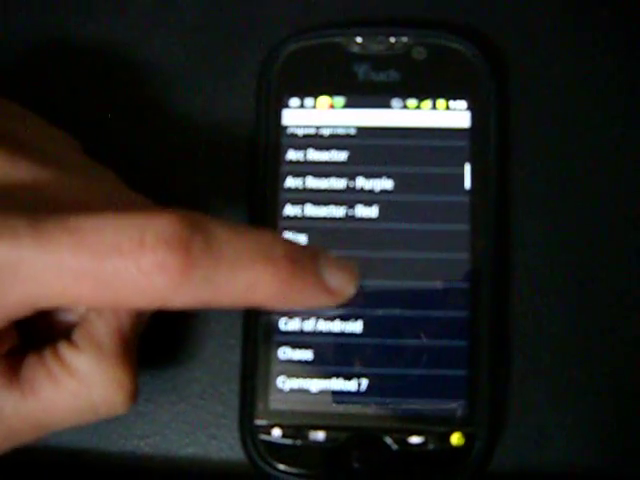
scroll(down, 3)
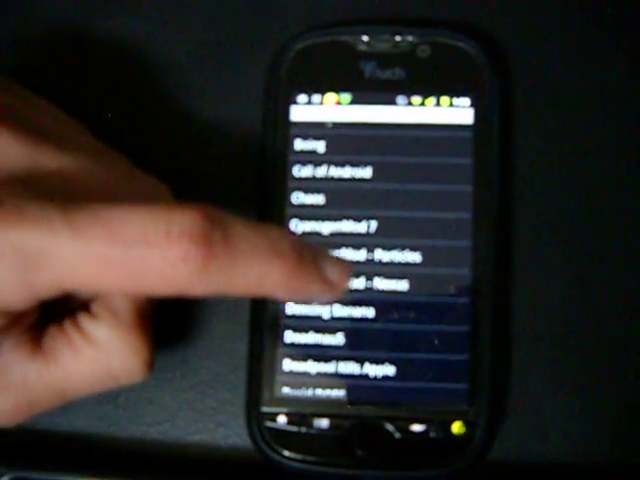
scroll(down, 3)
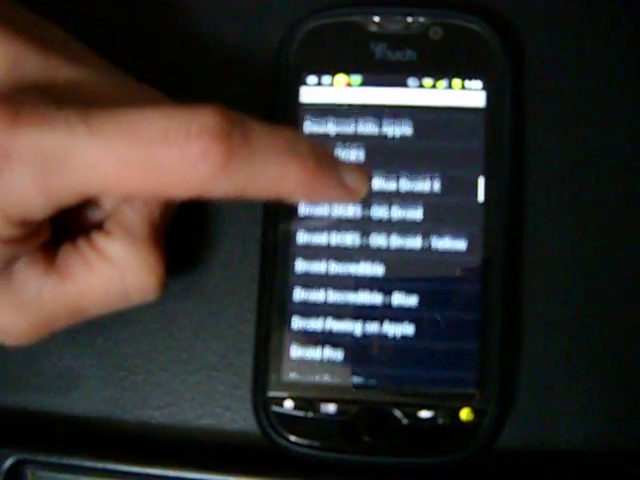
scroll(down, 3)
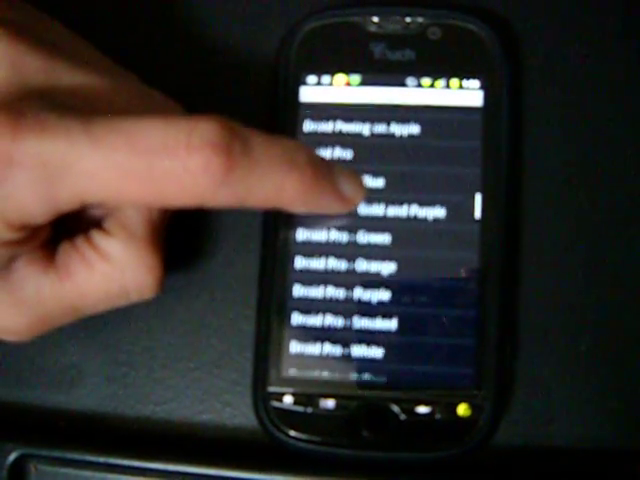
scroll(down, 3)
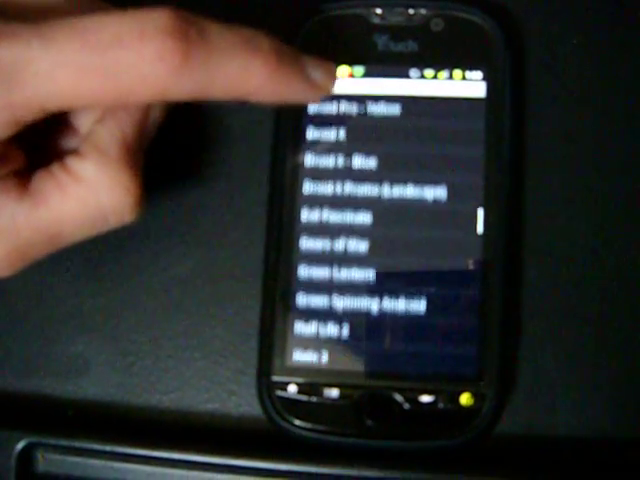
scroll(down, 3)
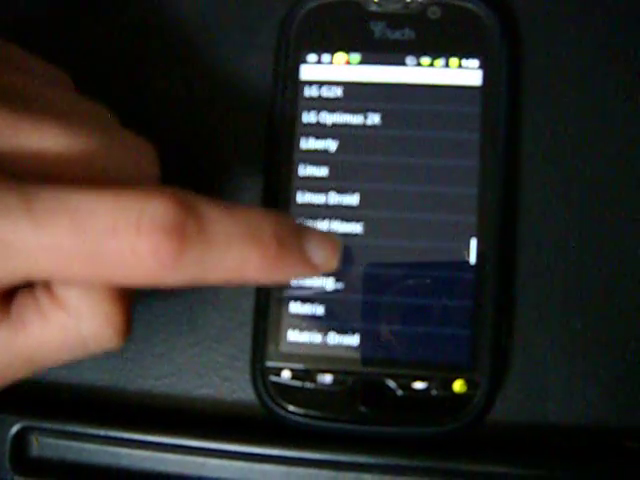
scroll(down, 3)
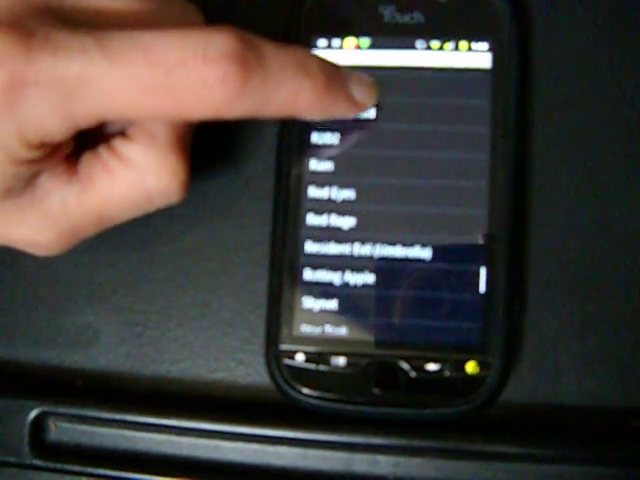
scroll(down, 3)
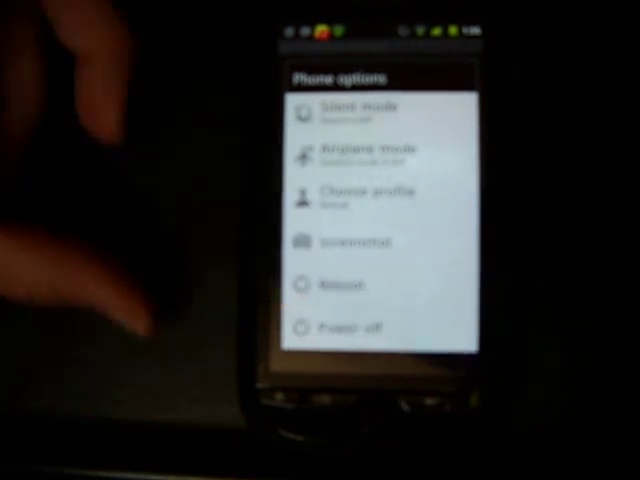
click(345, 283)
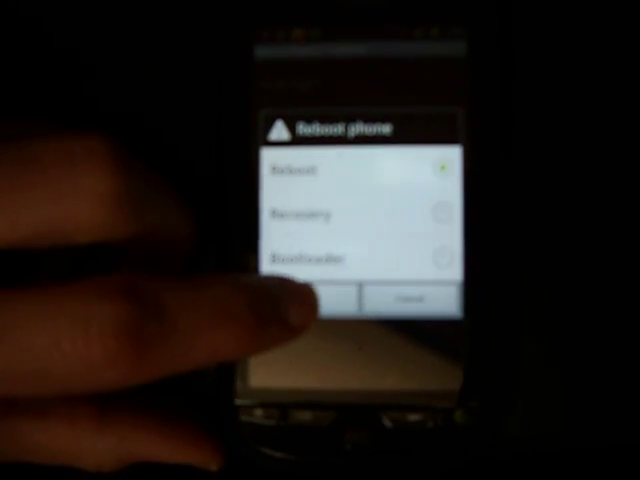